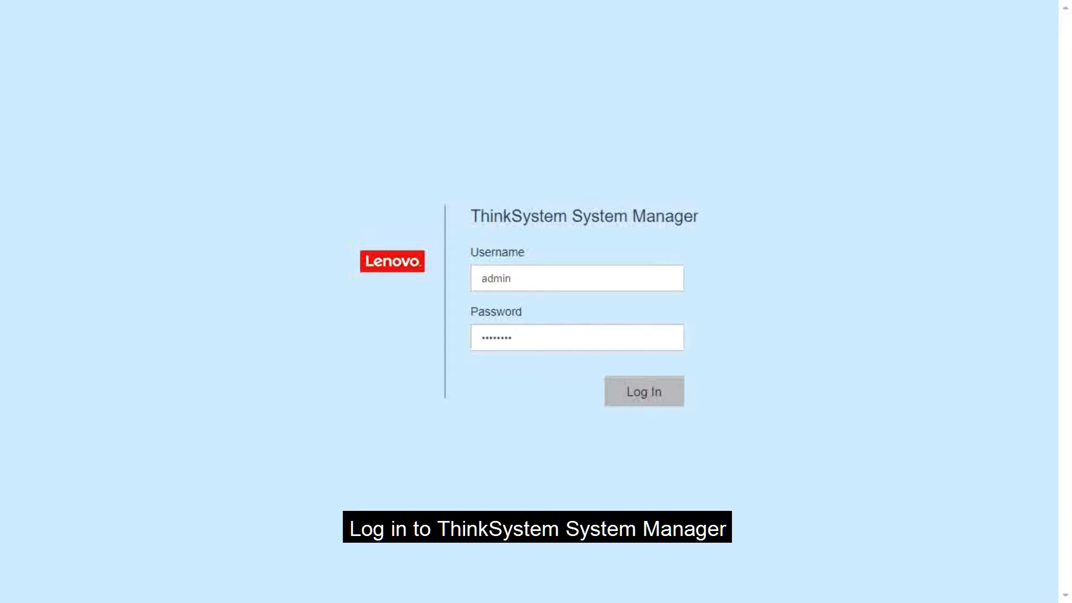
Sign in with the entered credentials to reach the storage array's home dashboard.
click(644, 391)
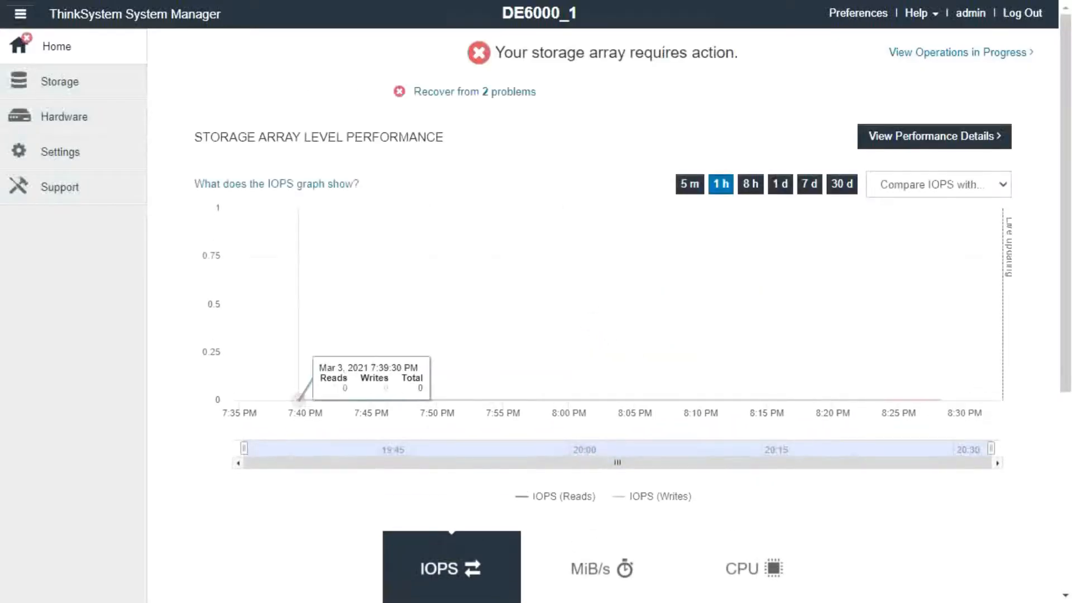
mouse_move(65, 117)
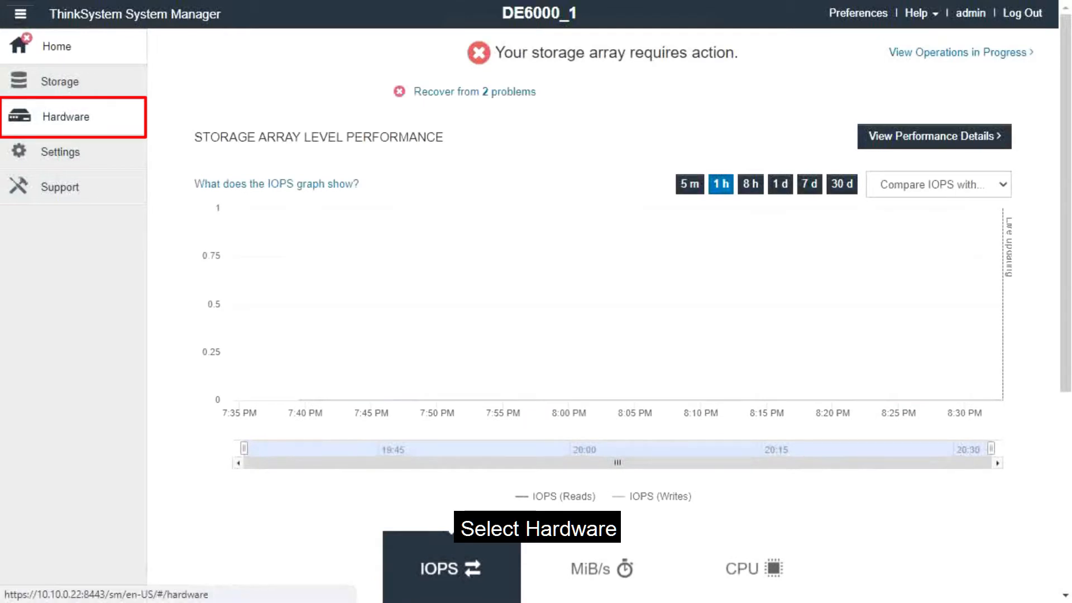
On the Hardware page, show the back of the controller shelf and bring up Controller A's action menu.
click(65, 116)
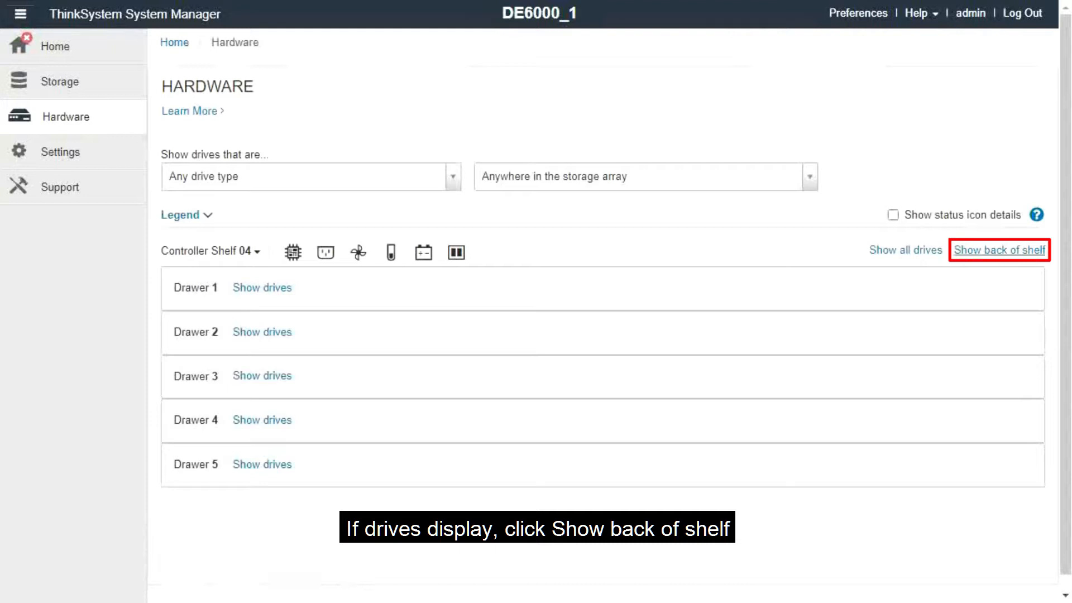
click(998, 250)
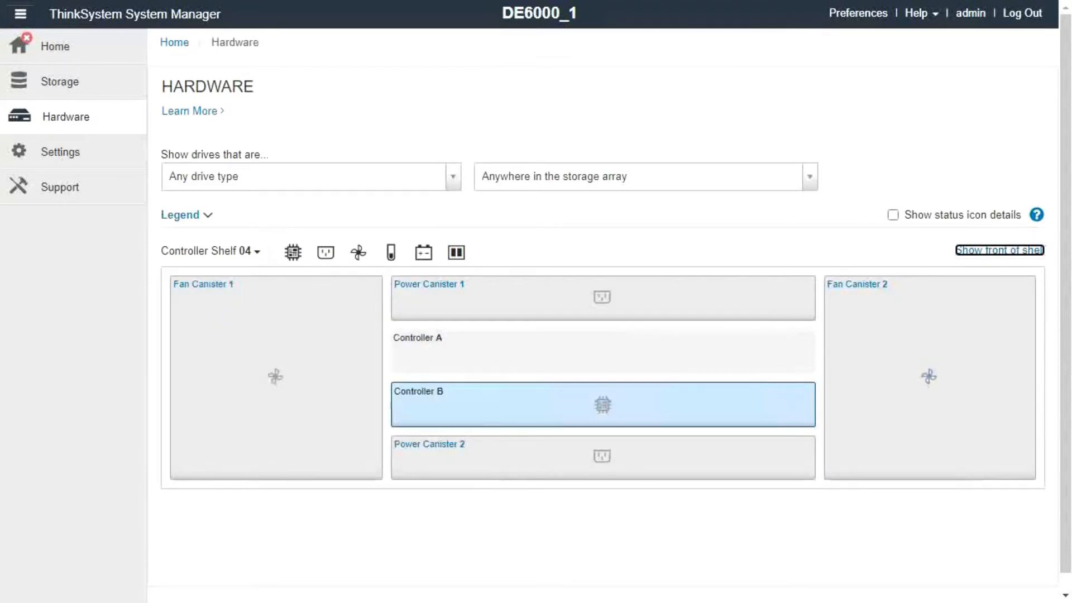
click(602, 350)
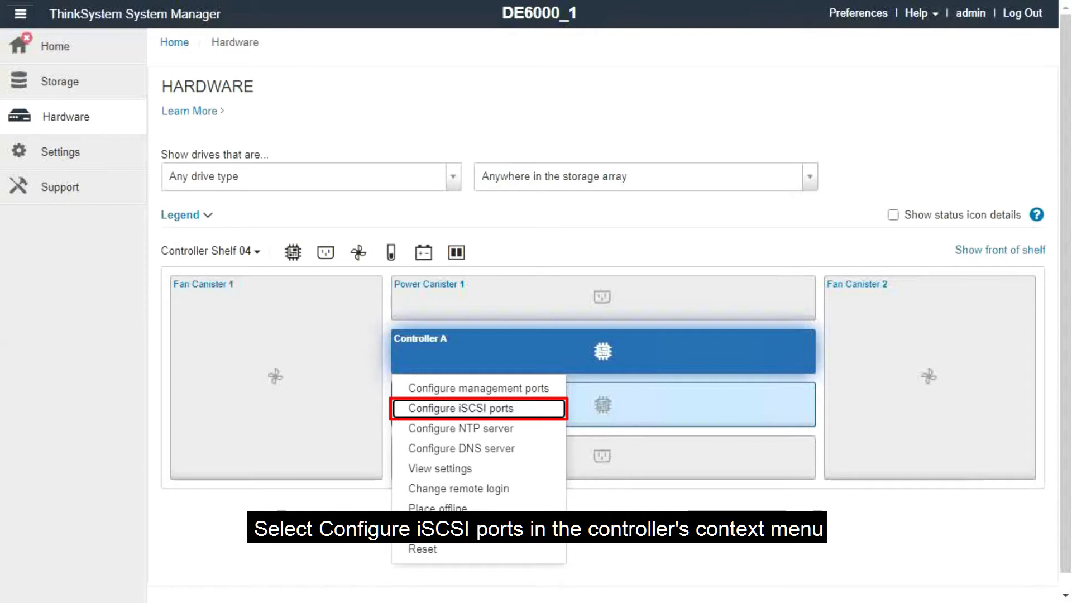
Start Configure iSCSI ports for Controller A, choose Port 0a and continue to its port settings.
click(459, 409)
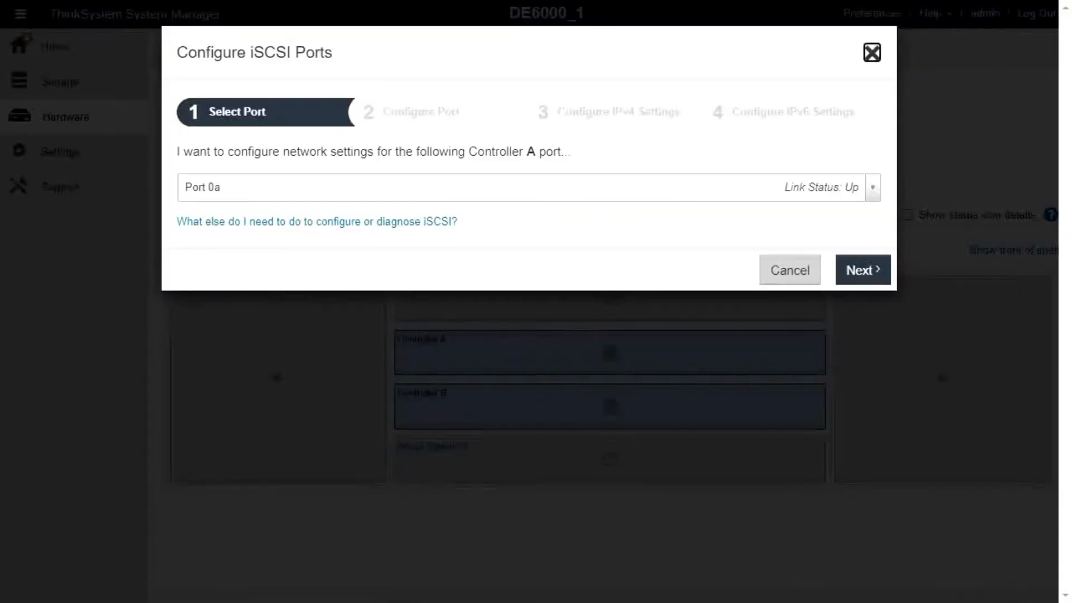
click(527, 187)
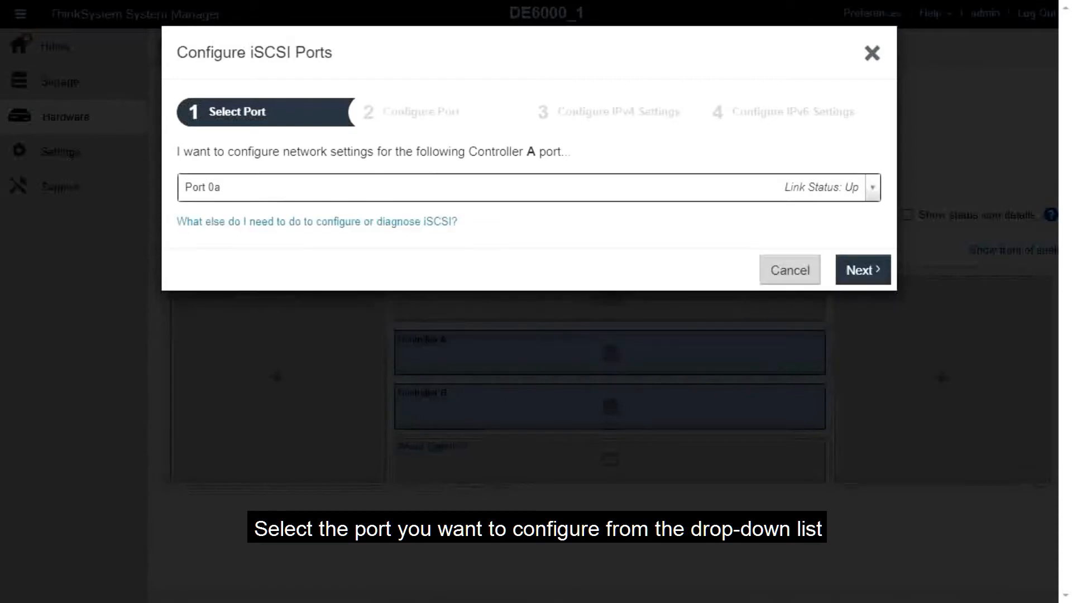
click(862, 269)
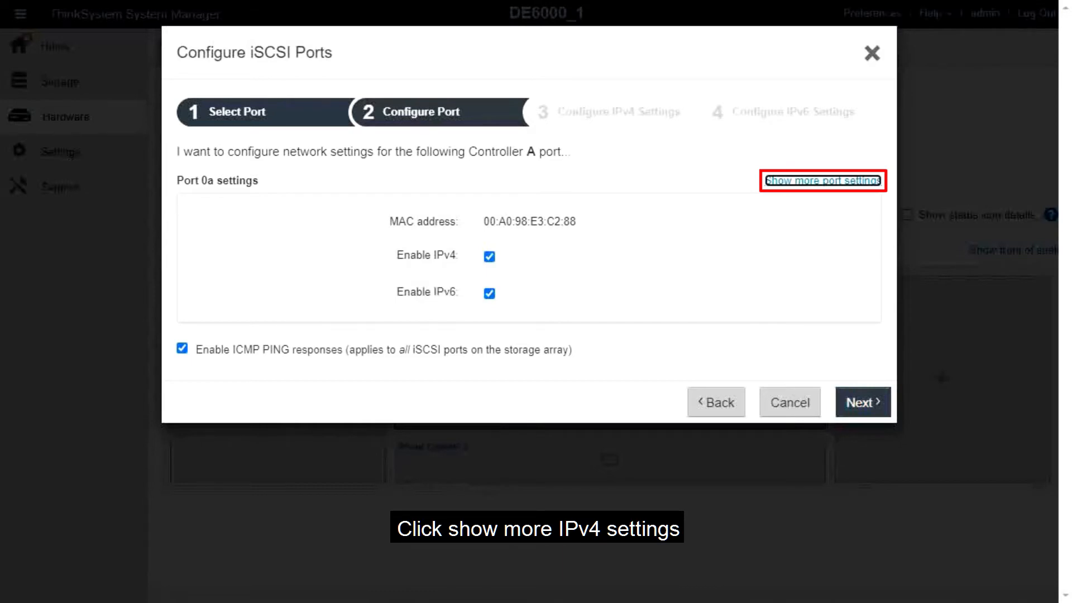
Reveal Port 0a's extra port settings, review the static IPv4 fields and continue to the IPv6 step.
click(821, 181)
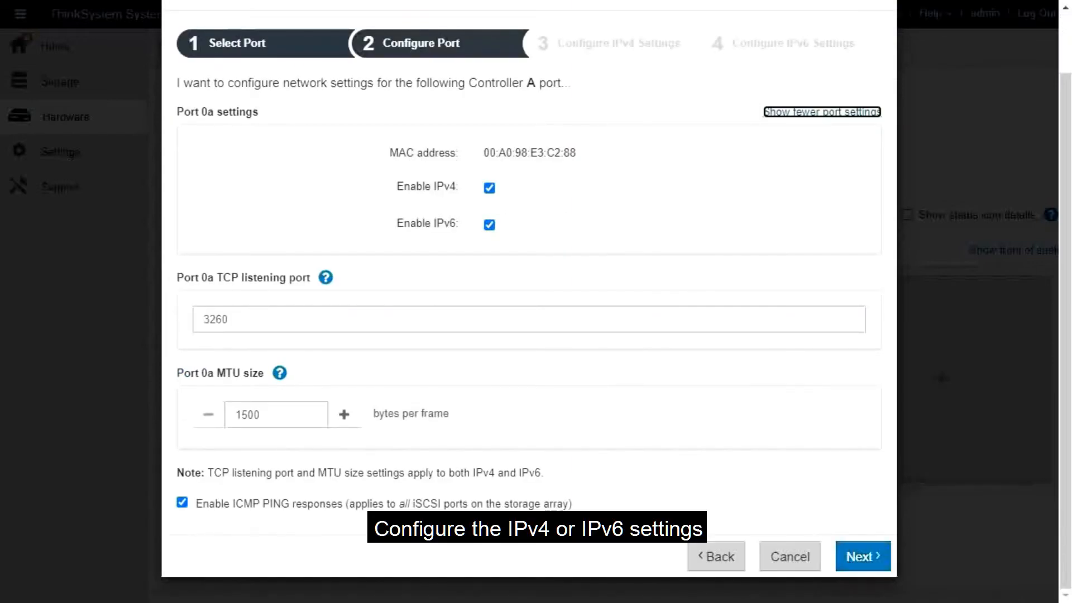
click(862, 556)
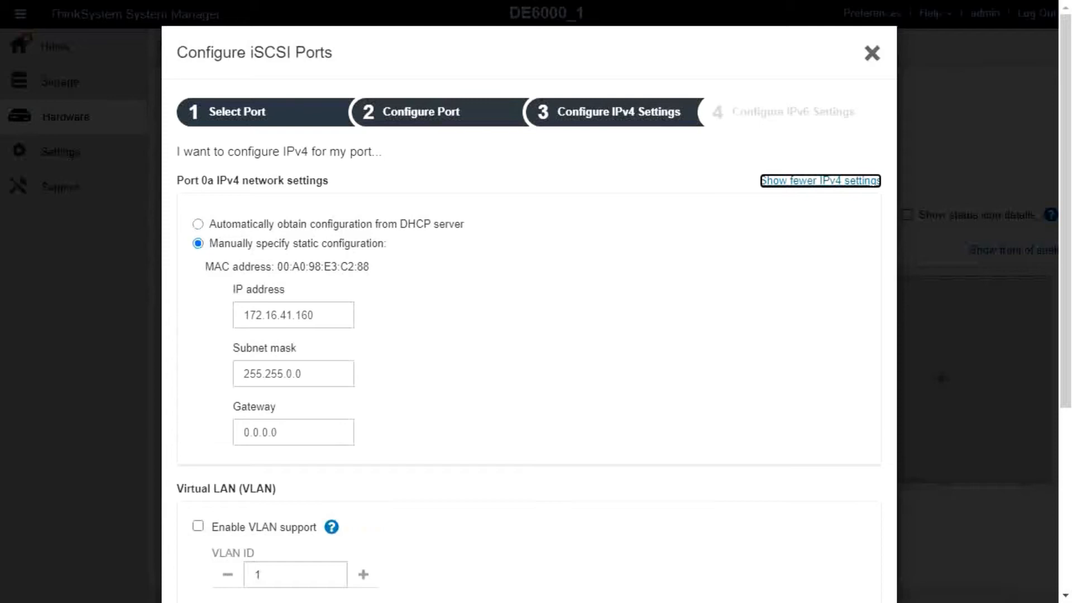
scroll(down, 3)
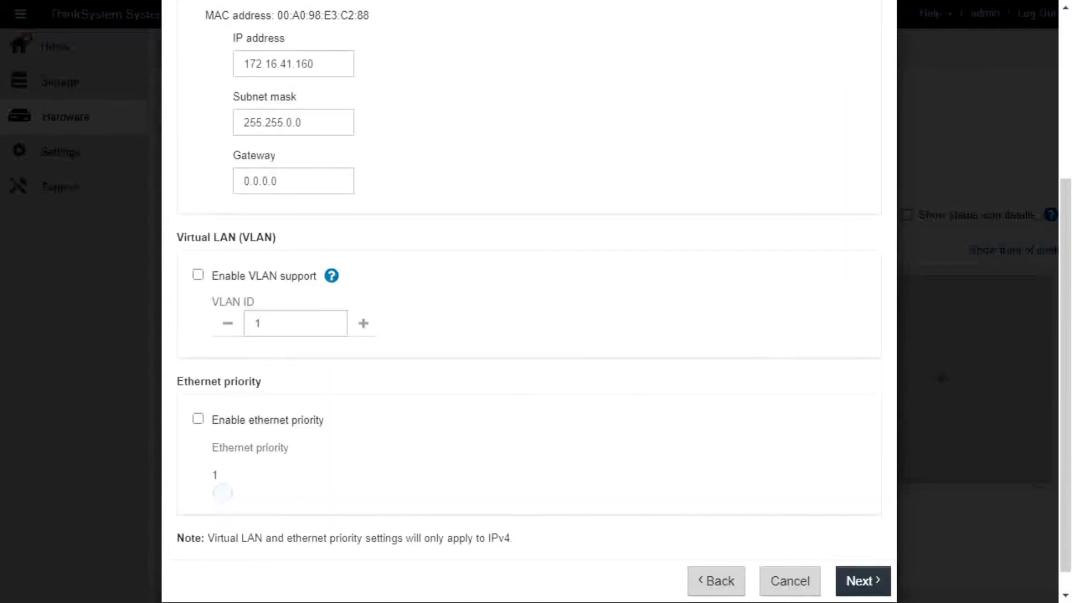
click(862, 581)
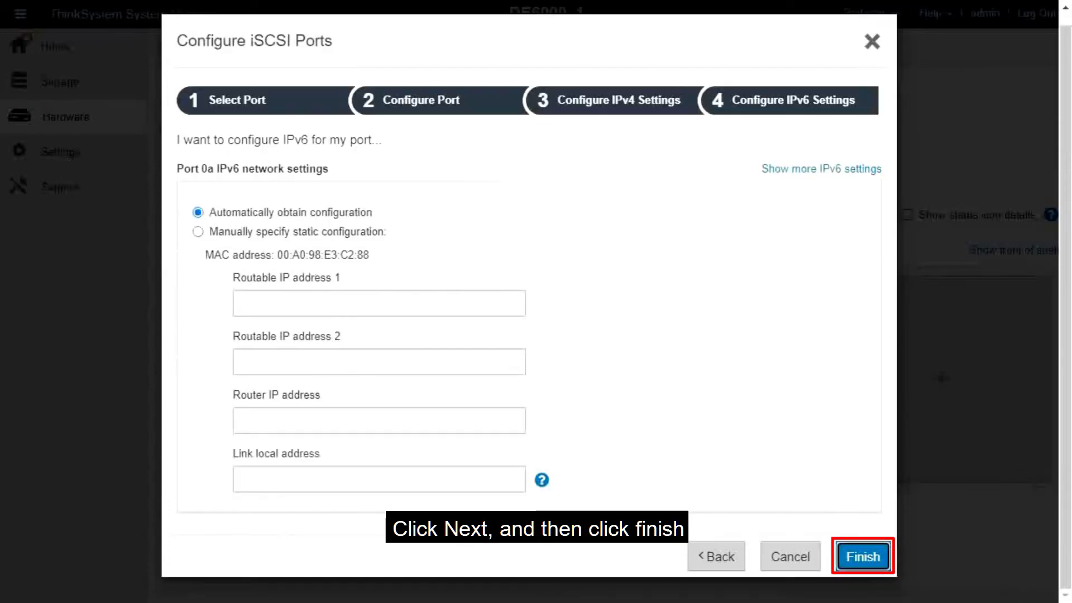
Finish the wizard, confirm resetting Port 0a with the new iSCSI settings, and return to the home dashboard.
click(862, 557)
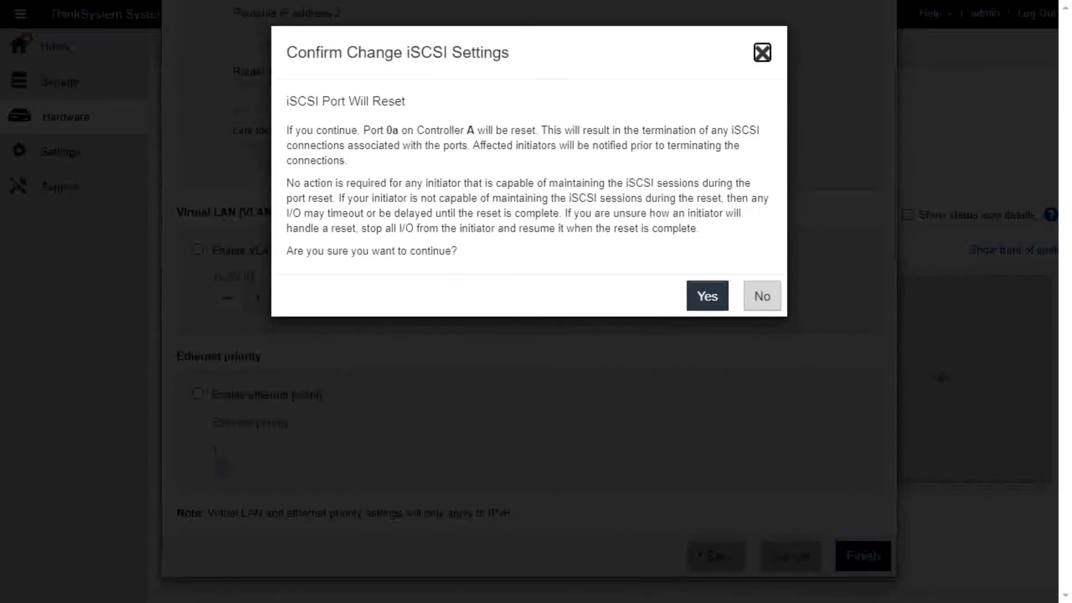
click(707, 296)
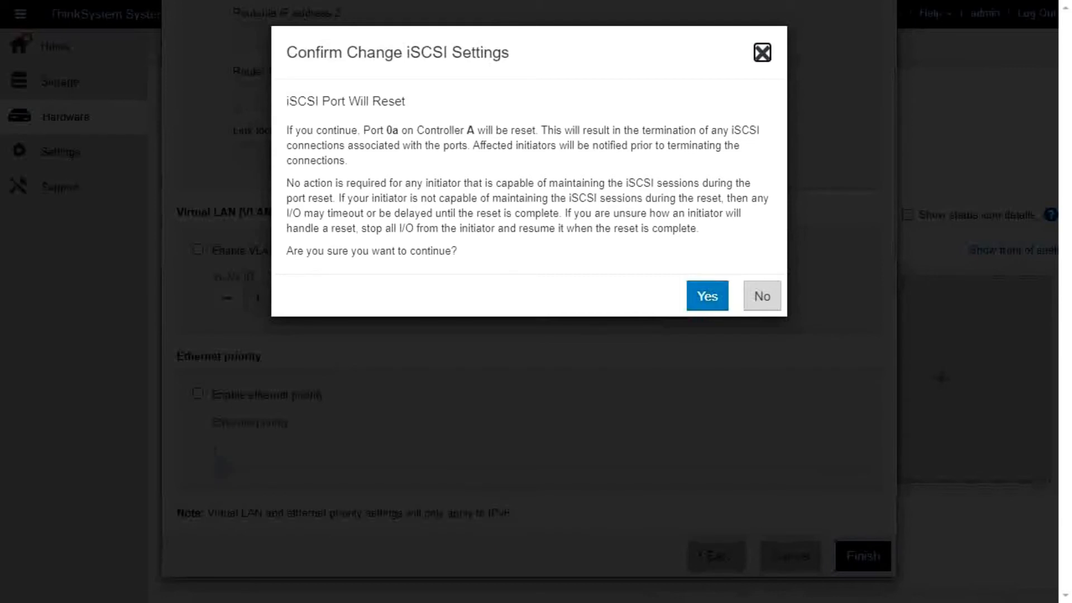
click(707, 295)
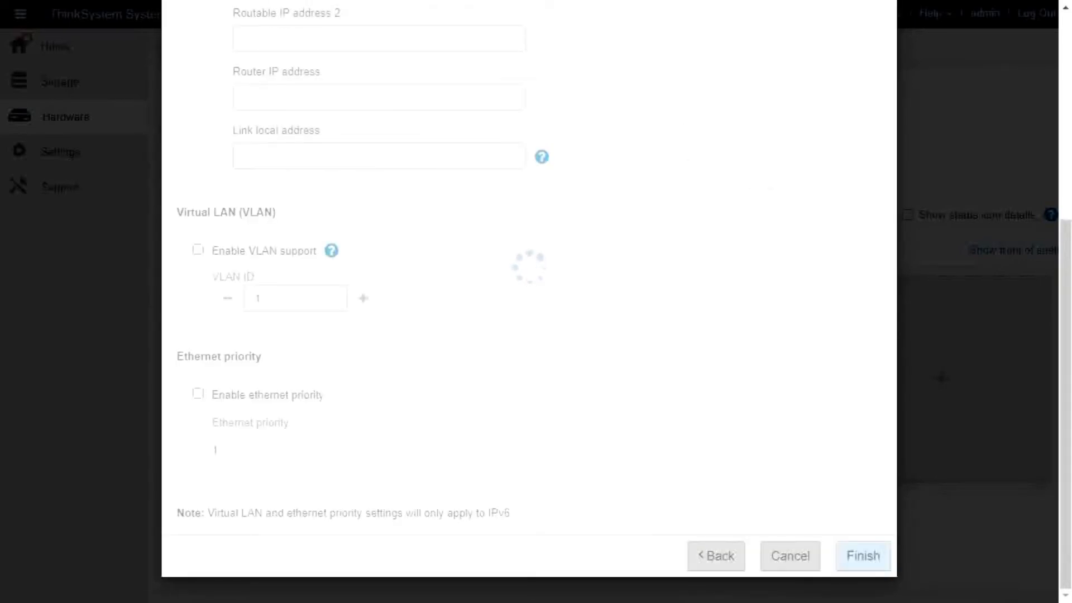
click(861, 556)
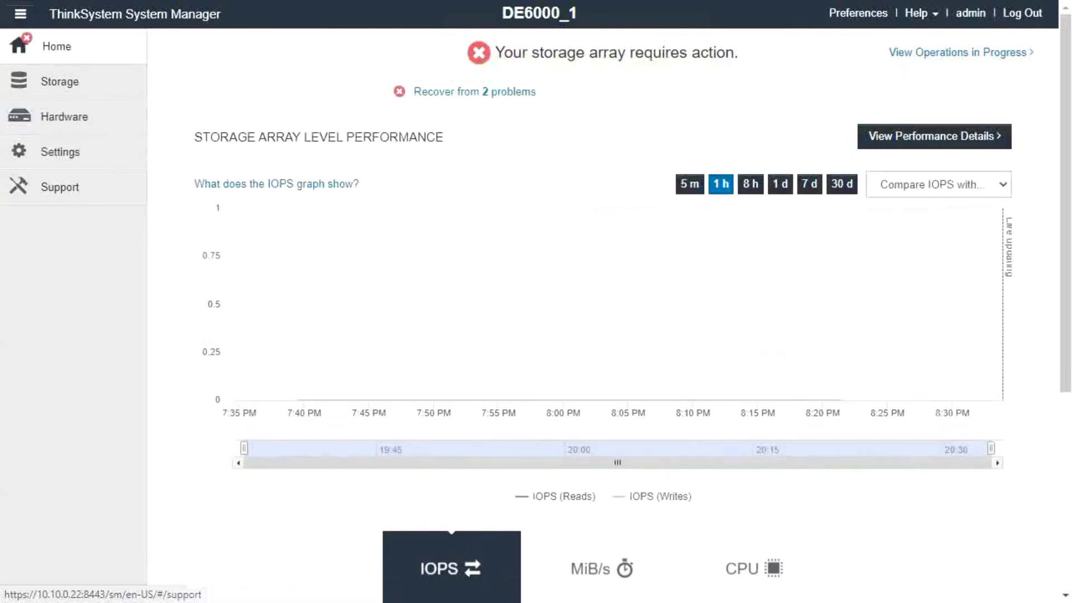
mouse_move(60, 151)
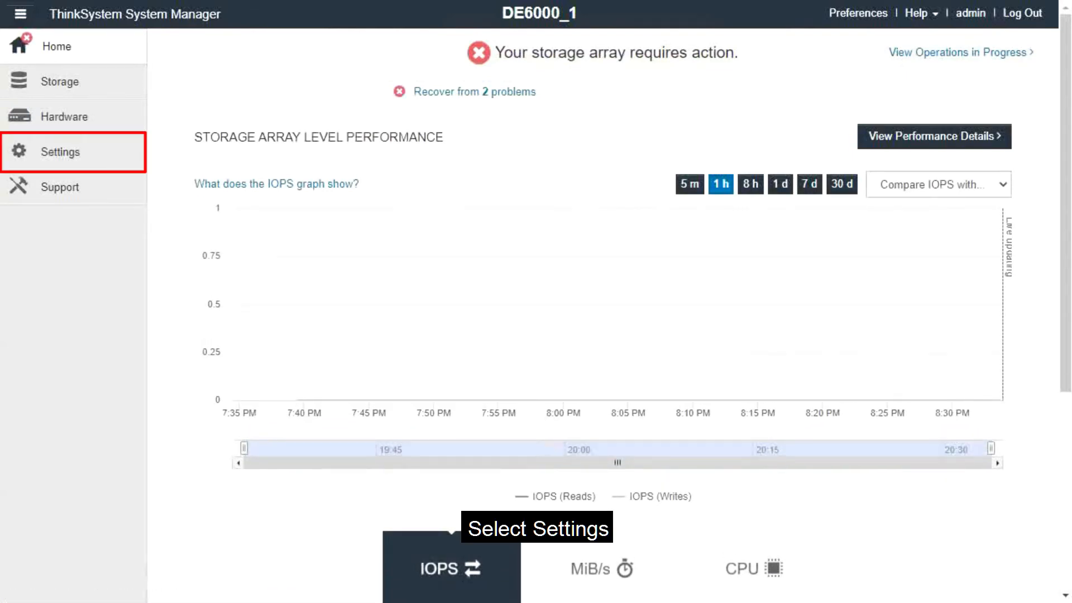
Go to the System settings page and scroll down to the iSCSI settings section.
click(61, 151)
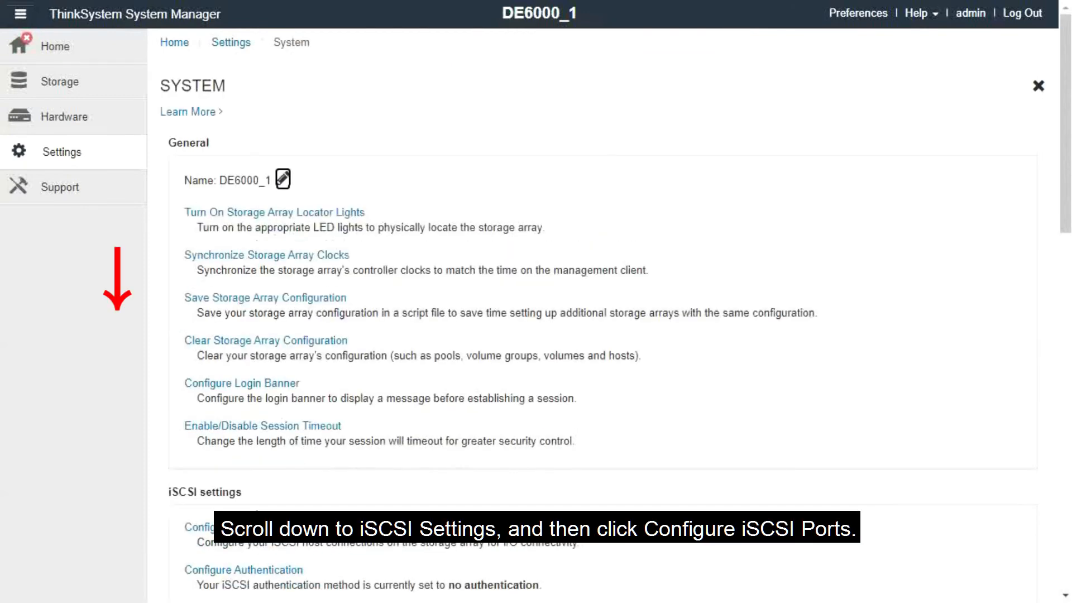
scroll(down, 3)
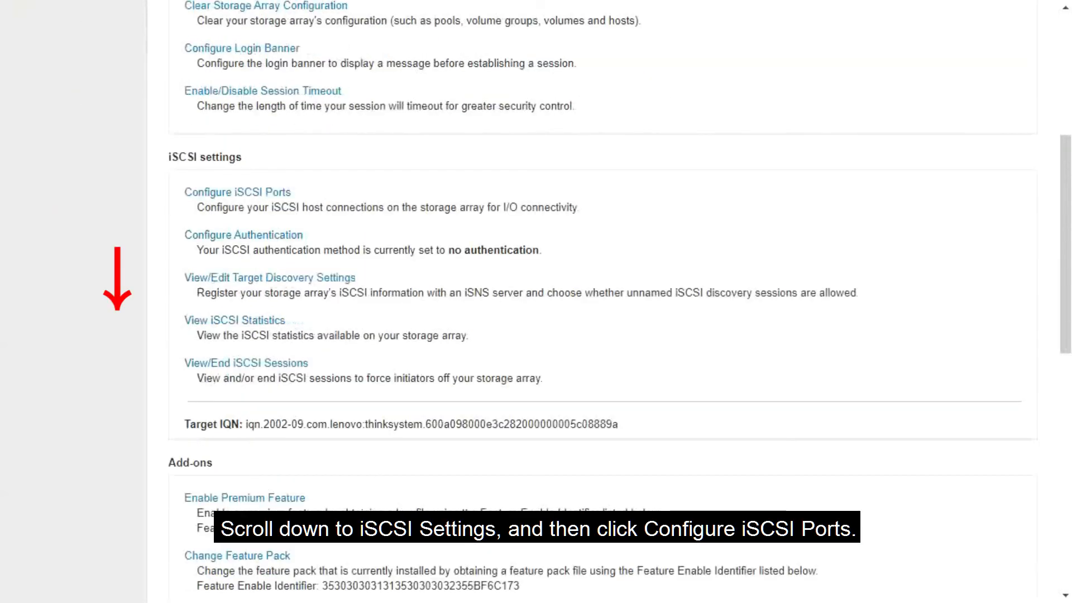
click(237, 191)
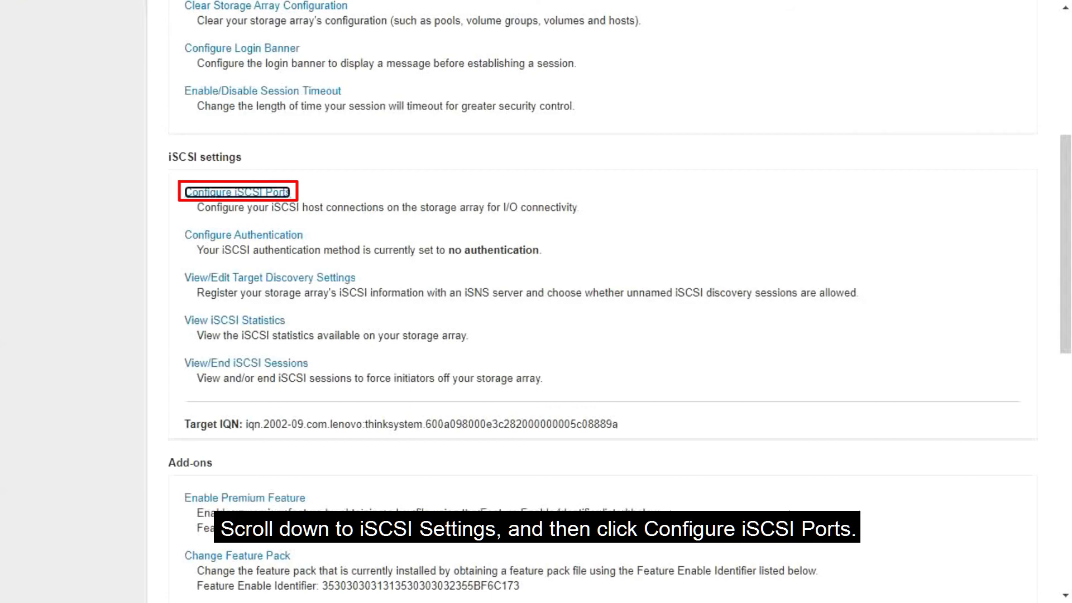
Launch Configure iSCSI Ports from Settings and continue with Controller A to port selection showing Port 0a.
click(236, 191)
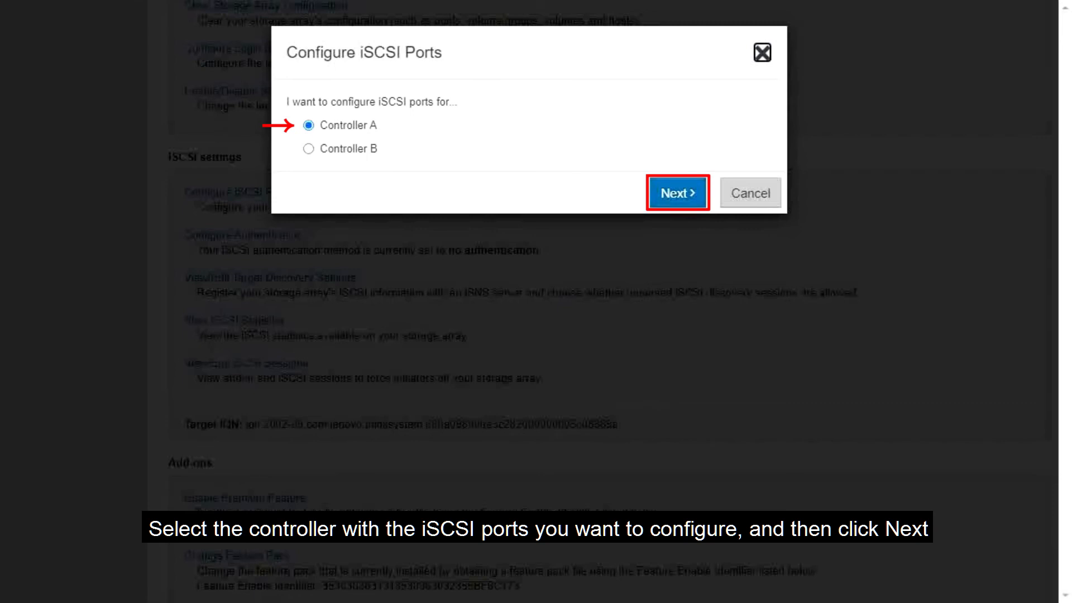
click(677, 192)
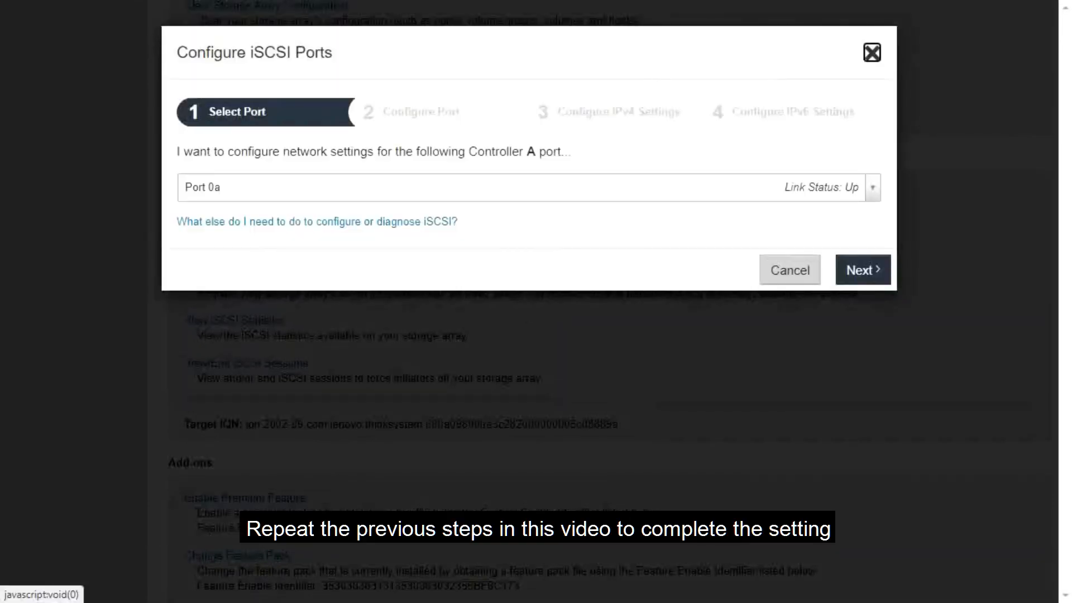